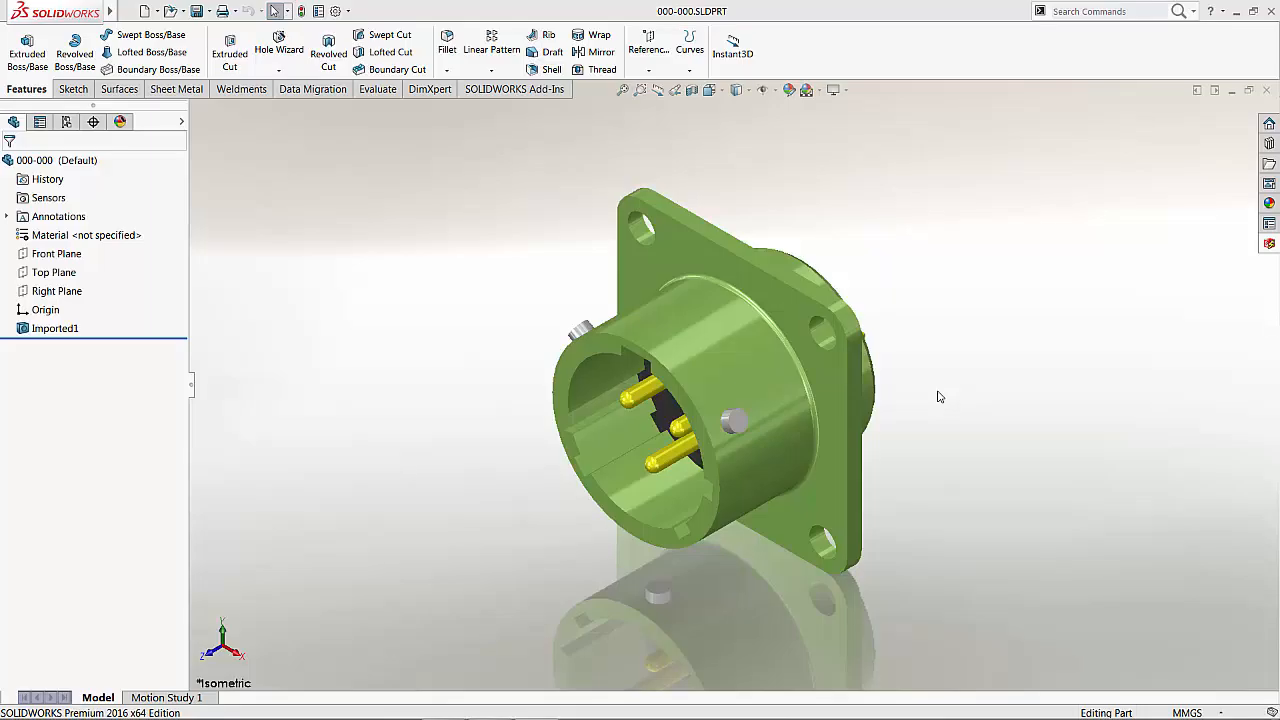
Step: Orbit the connector until the three-pin face points straight at the screen
drag(940, 397, 855, 362)
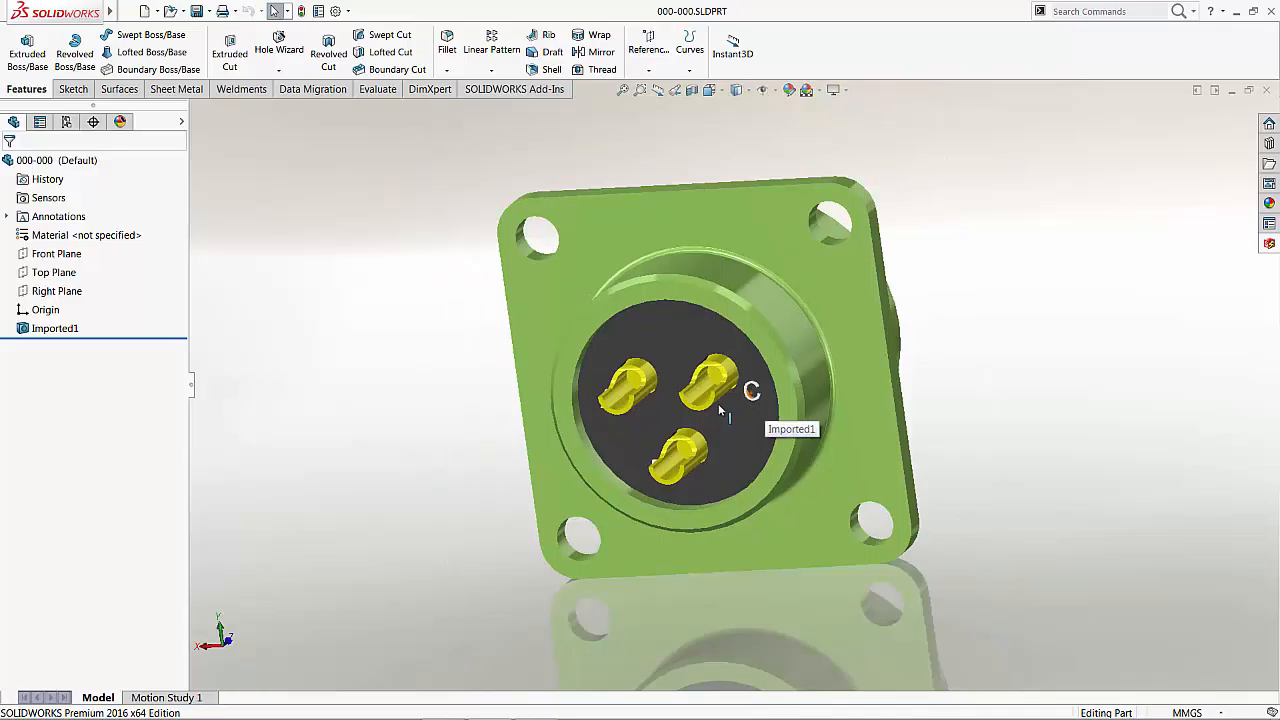
drag(720, 400, 725, 415)
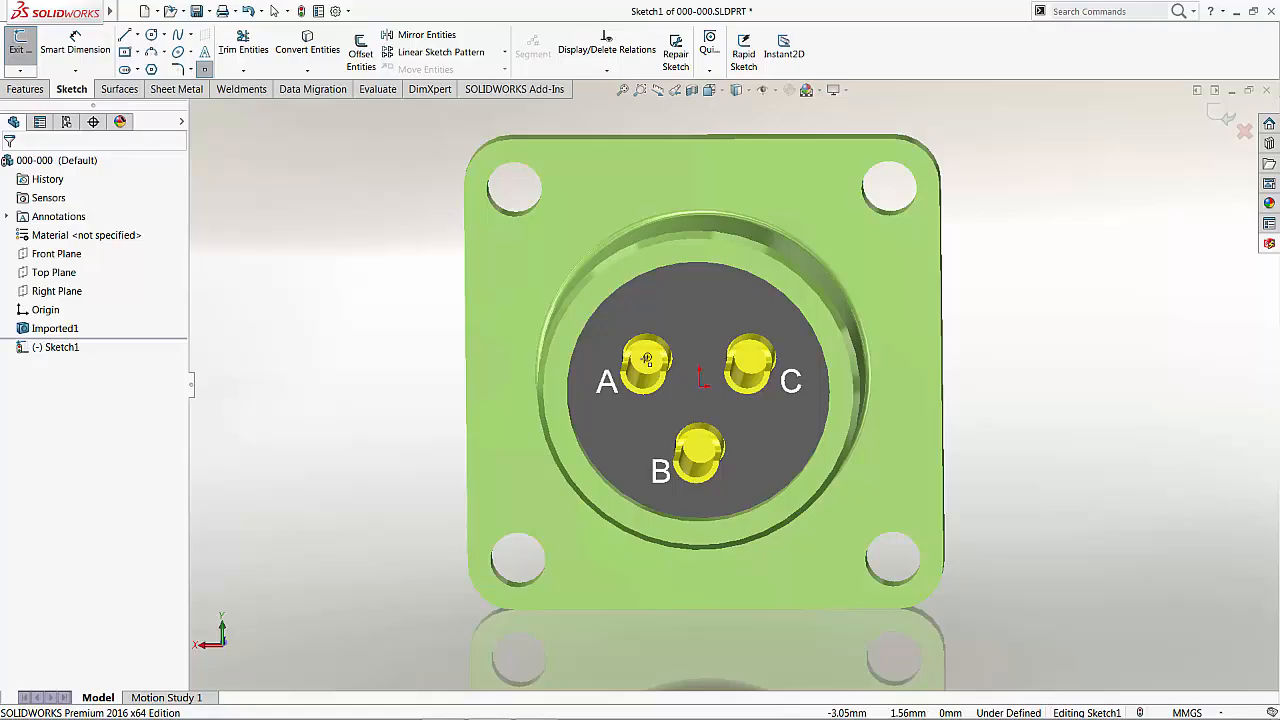
Step: Place a sketch point at the centre of pin A
click(647, 358)
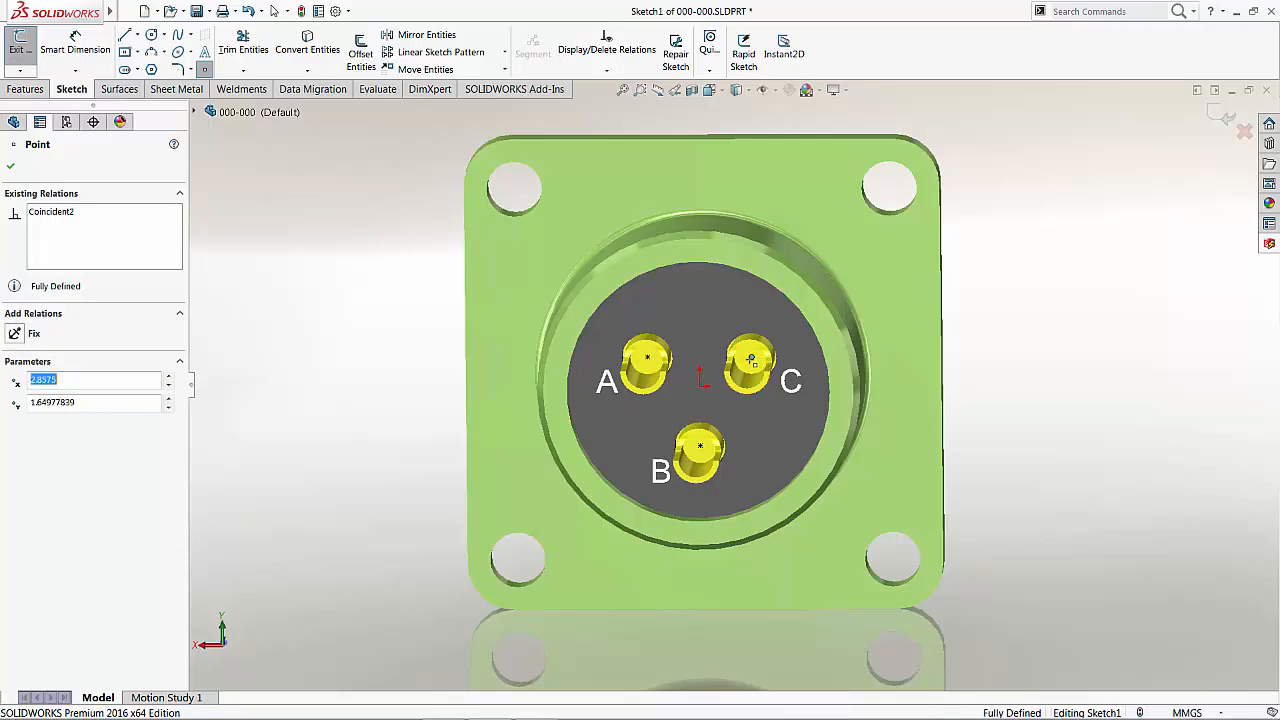
mouse_move(1108, 357)
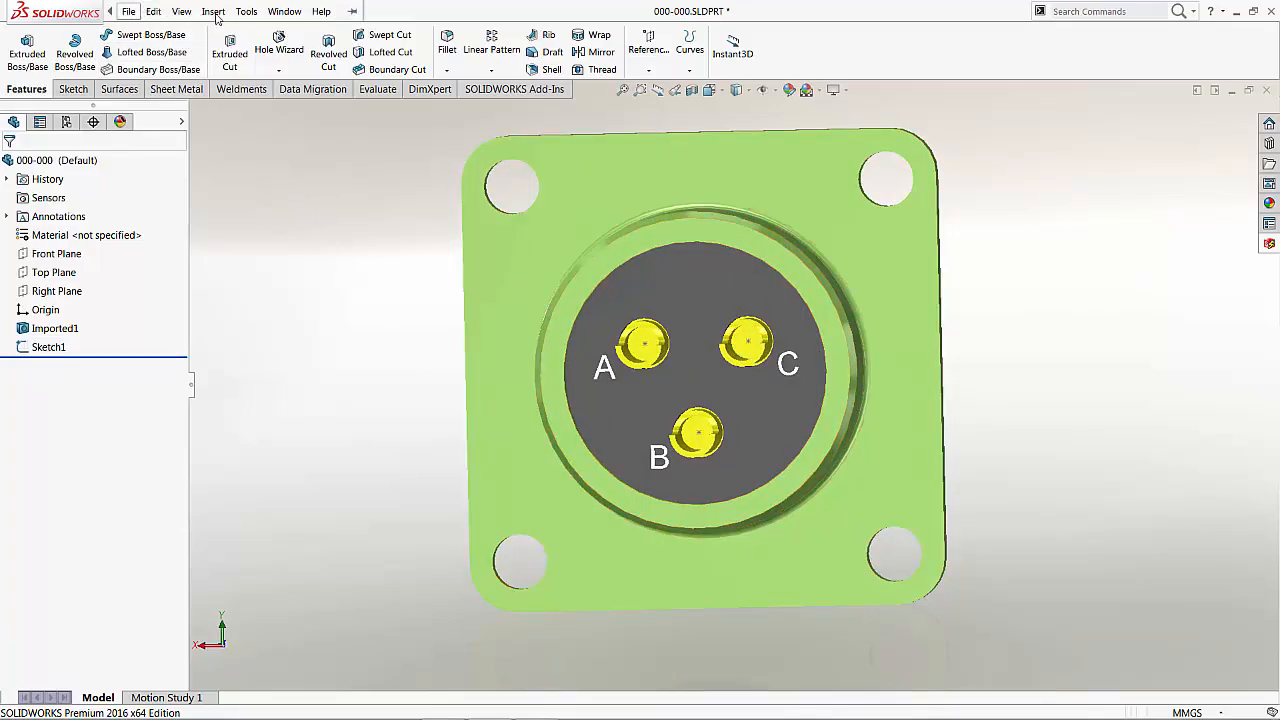
Step: Start the Electrical Component Wizard and skip the face and mate reference pages
click(246, 11)
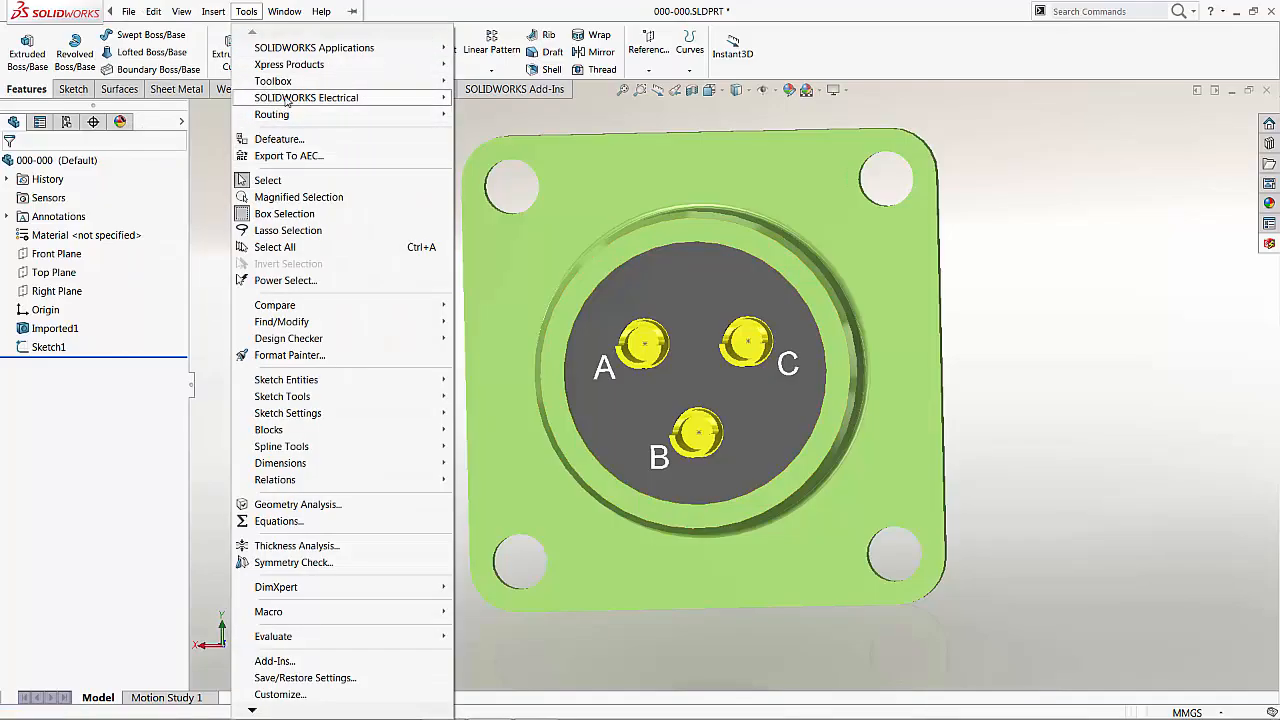
mouse_move(306, 97)
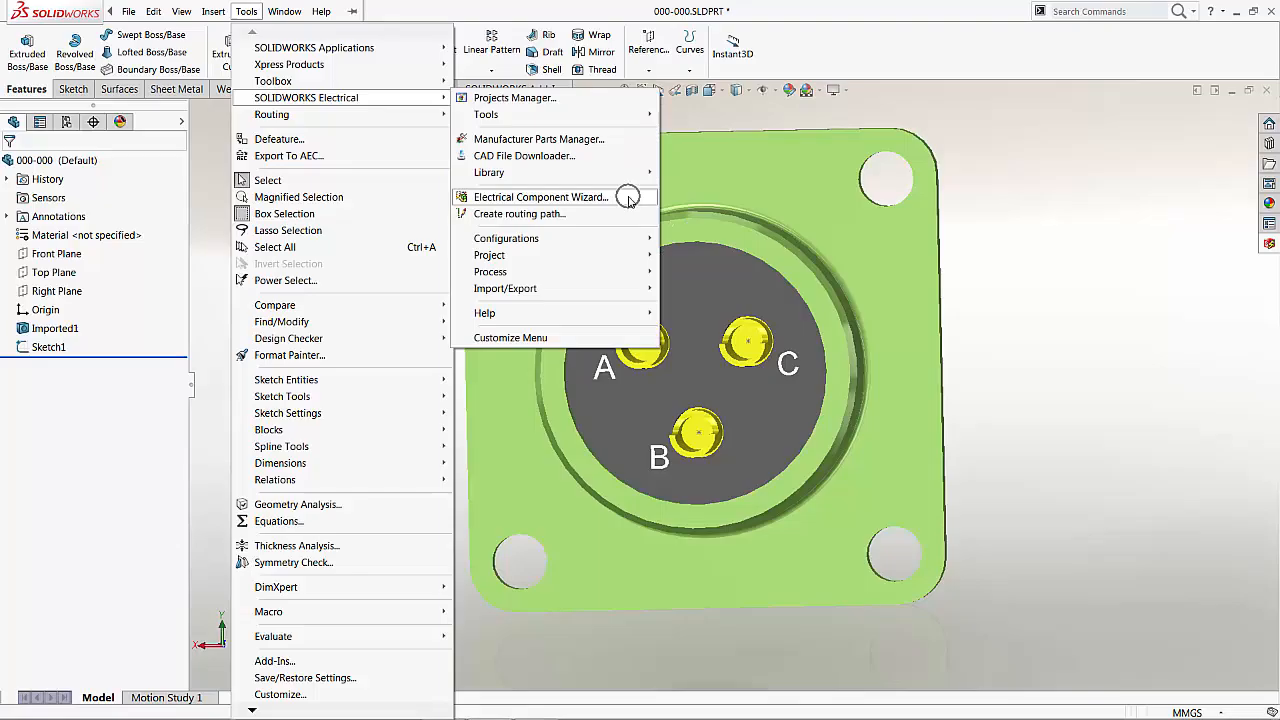
click(540, 197)
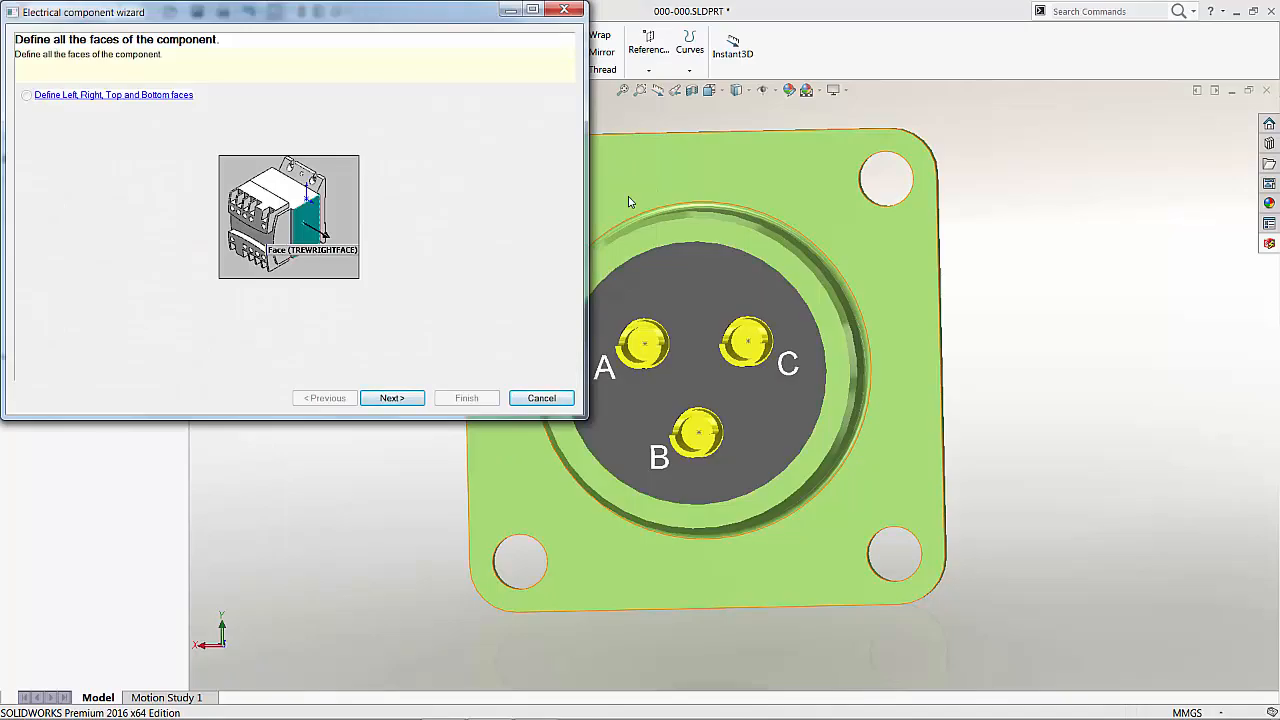
mouse_move(503, 261)
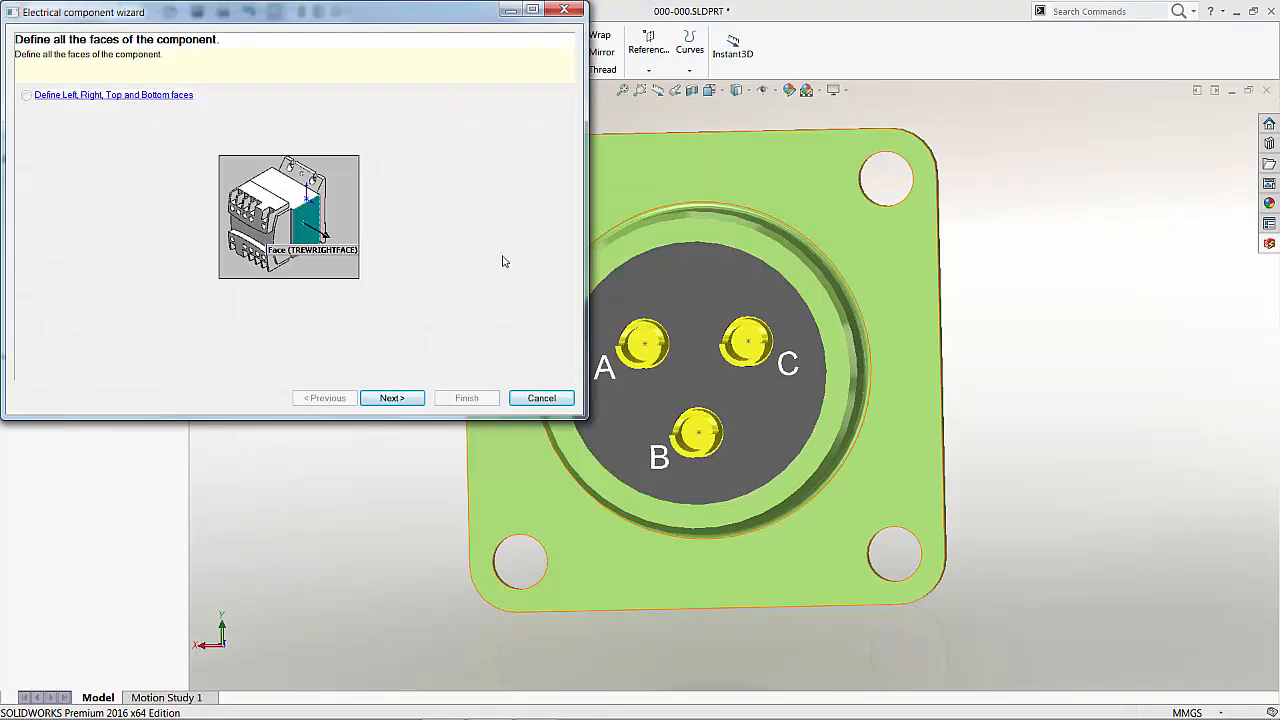
click(391, 398)
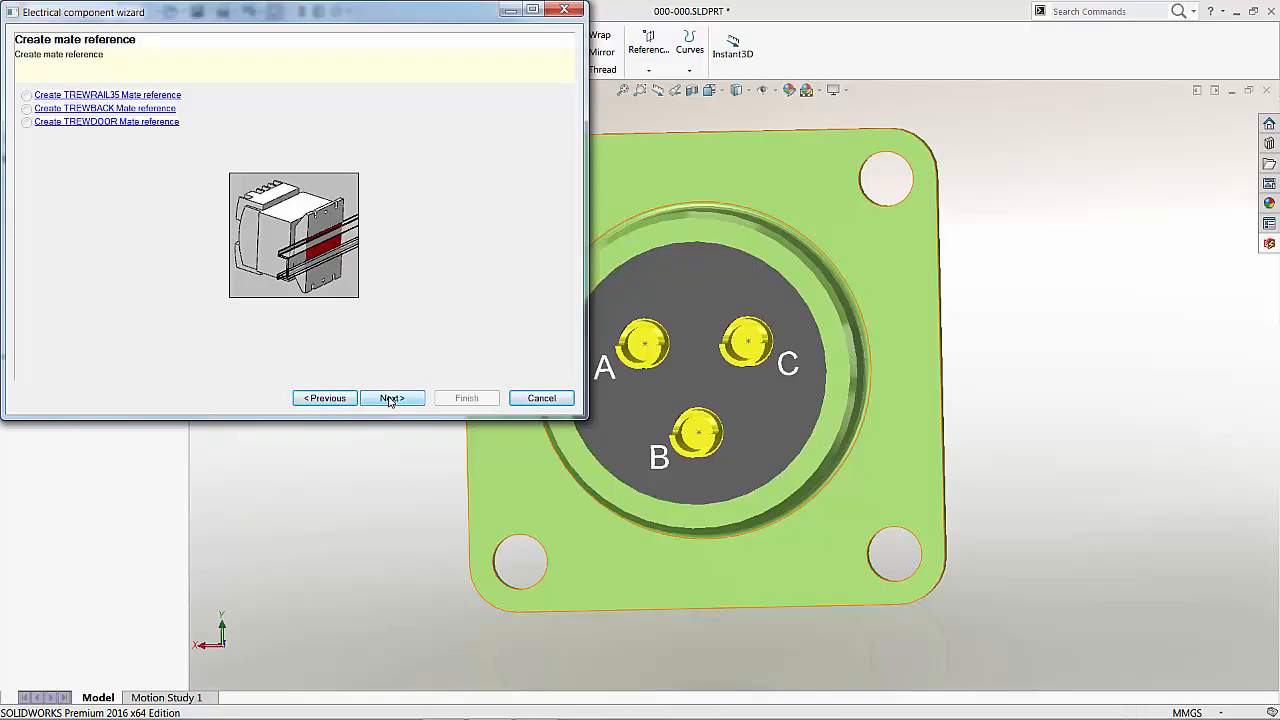
click(391, 398)
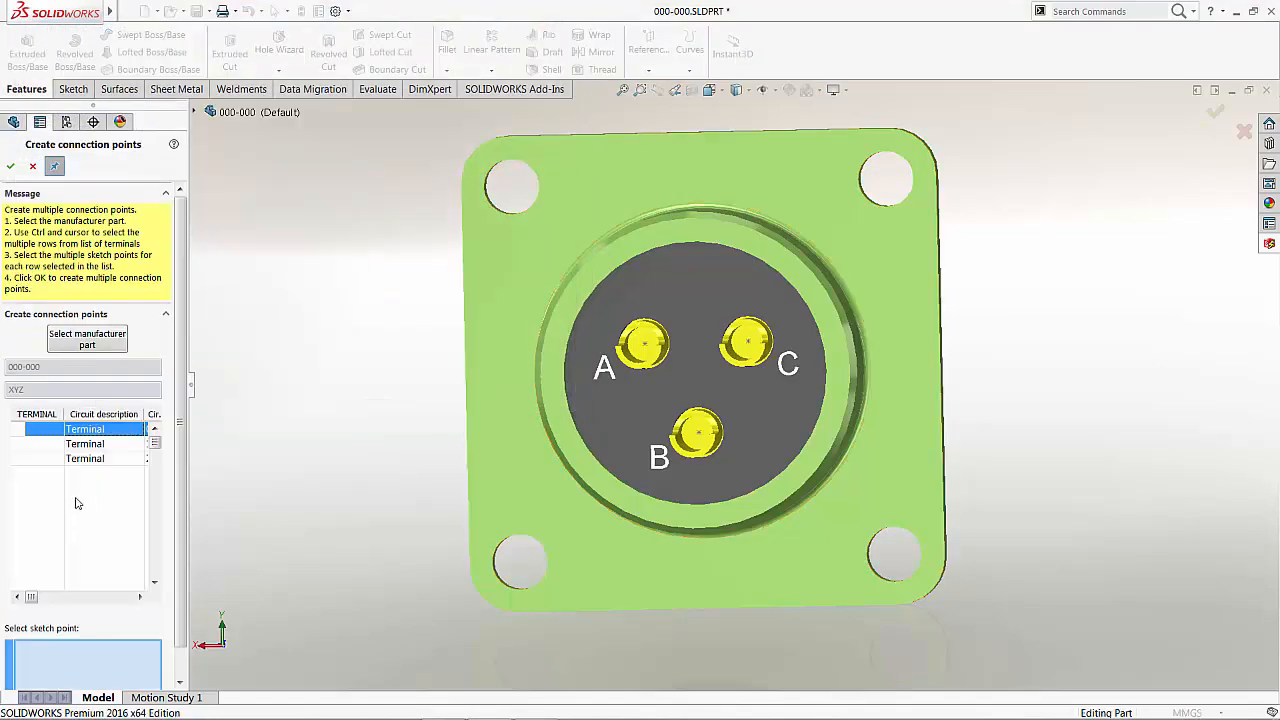
Step: Link the sketch points on pins A, B and C to terminals one, two and three
click(85, 458)
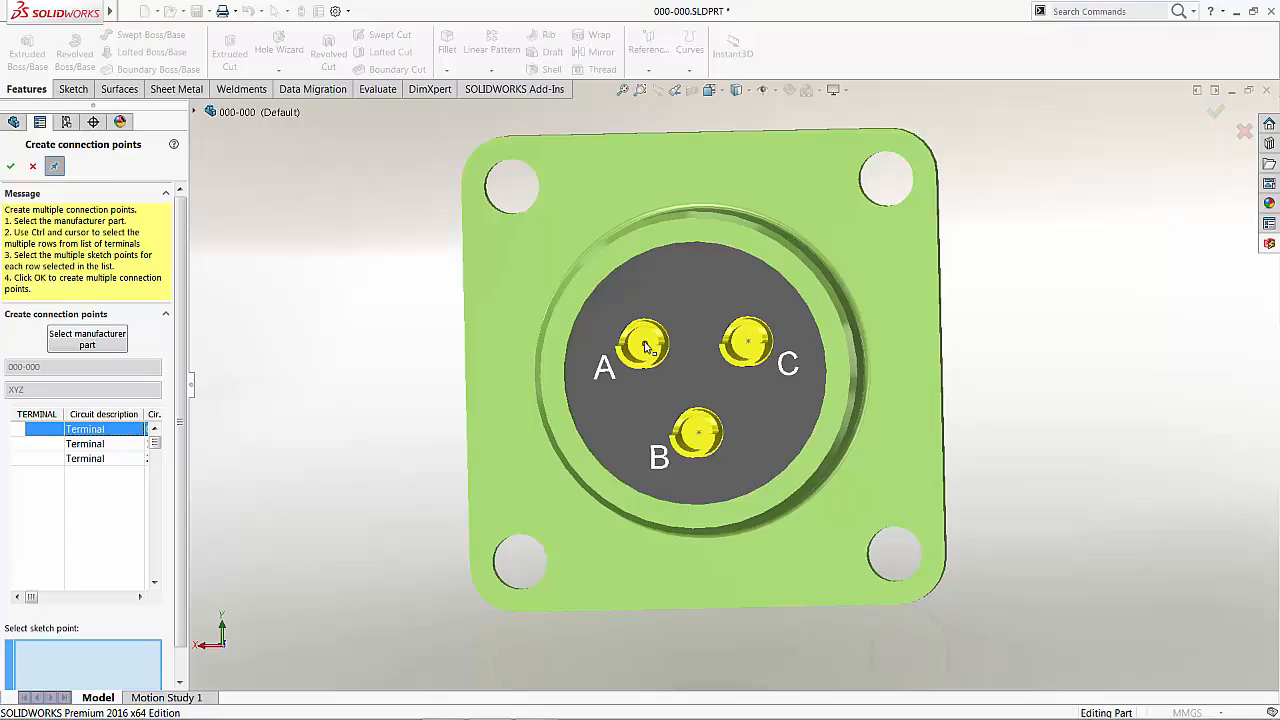
right_click(645, 345)
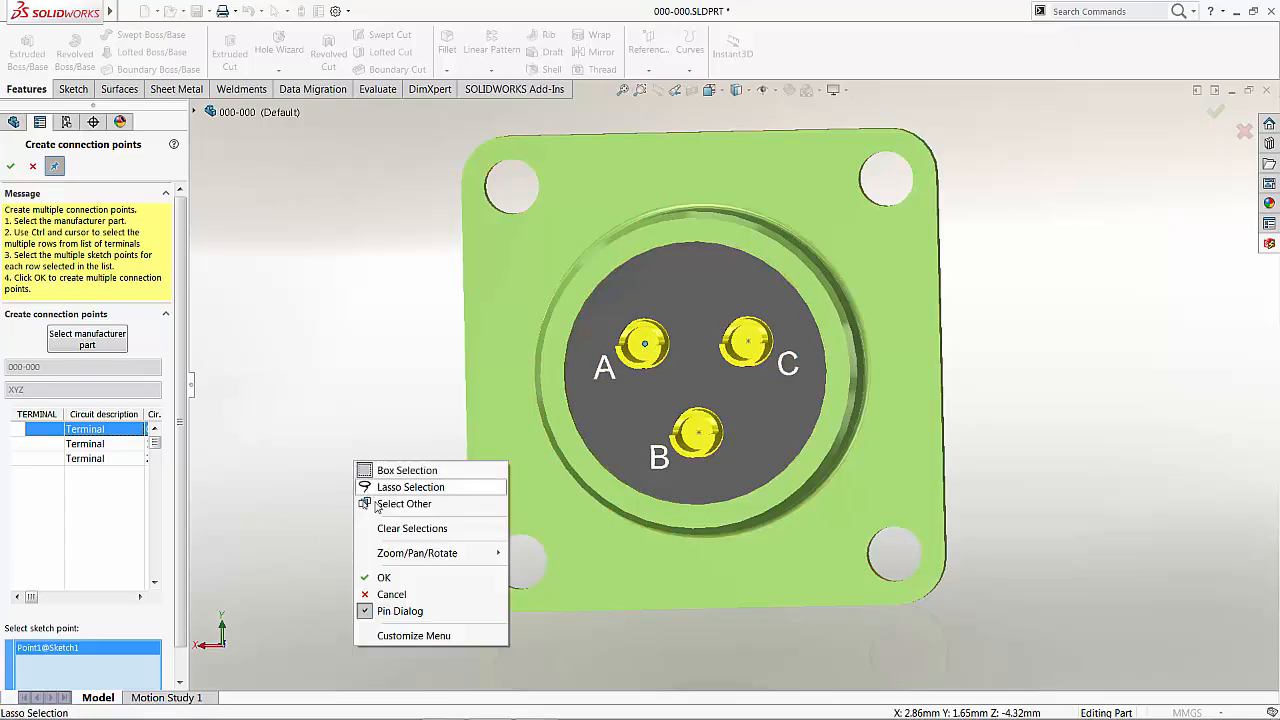
click(384, 577)
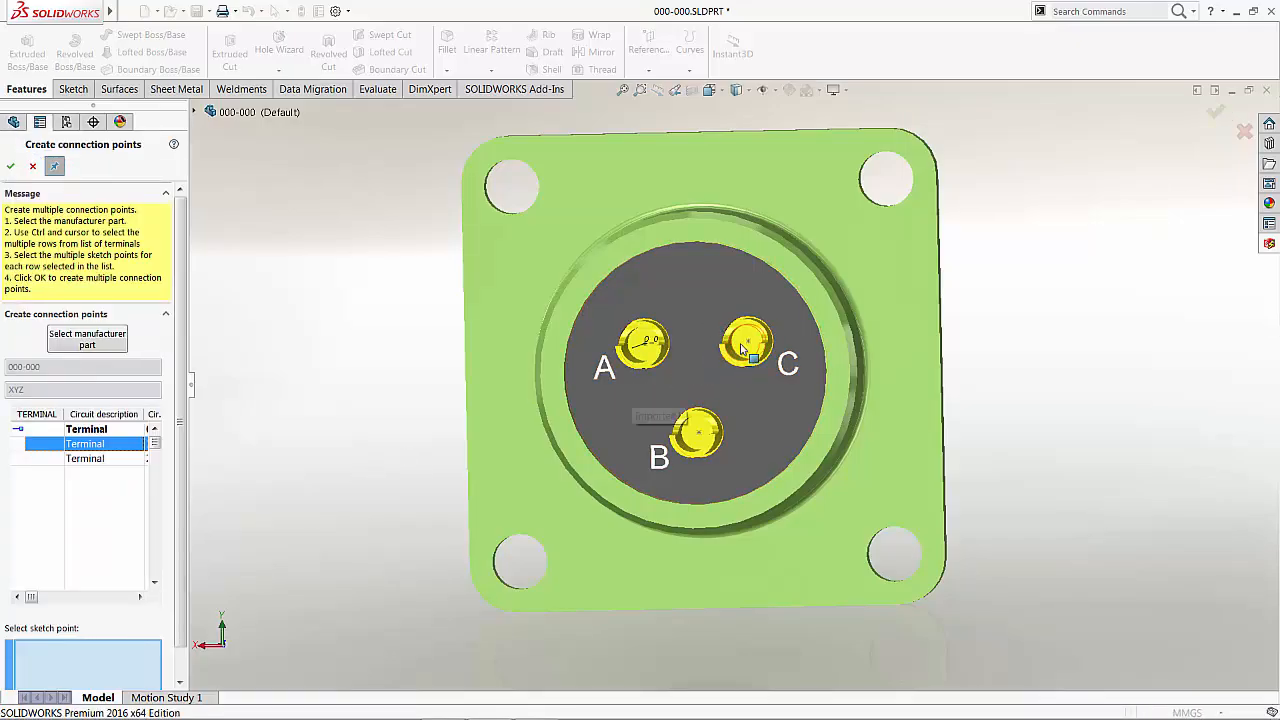
mouse_move(700, 435)
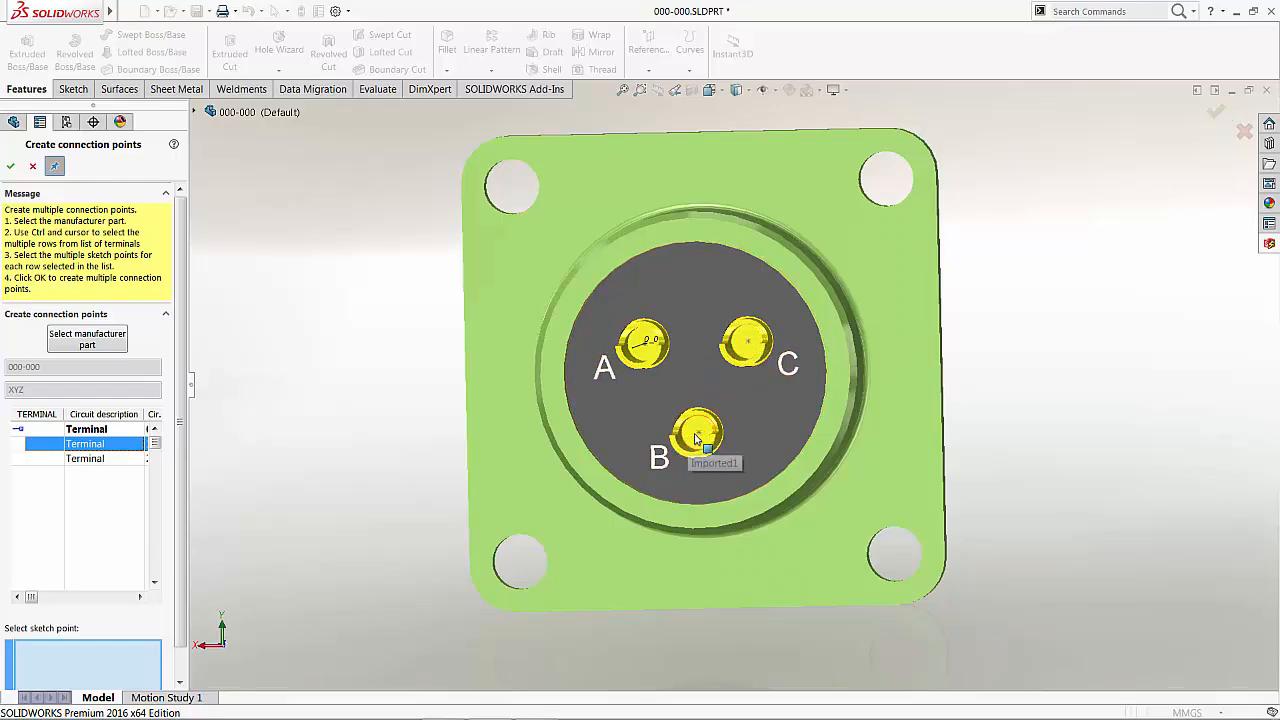
right_click(700, 435)
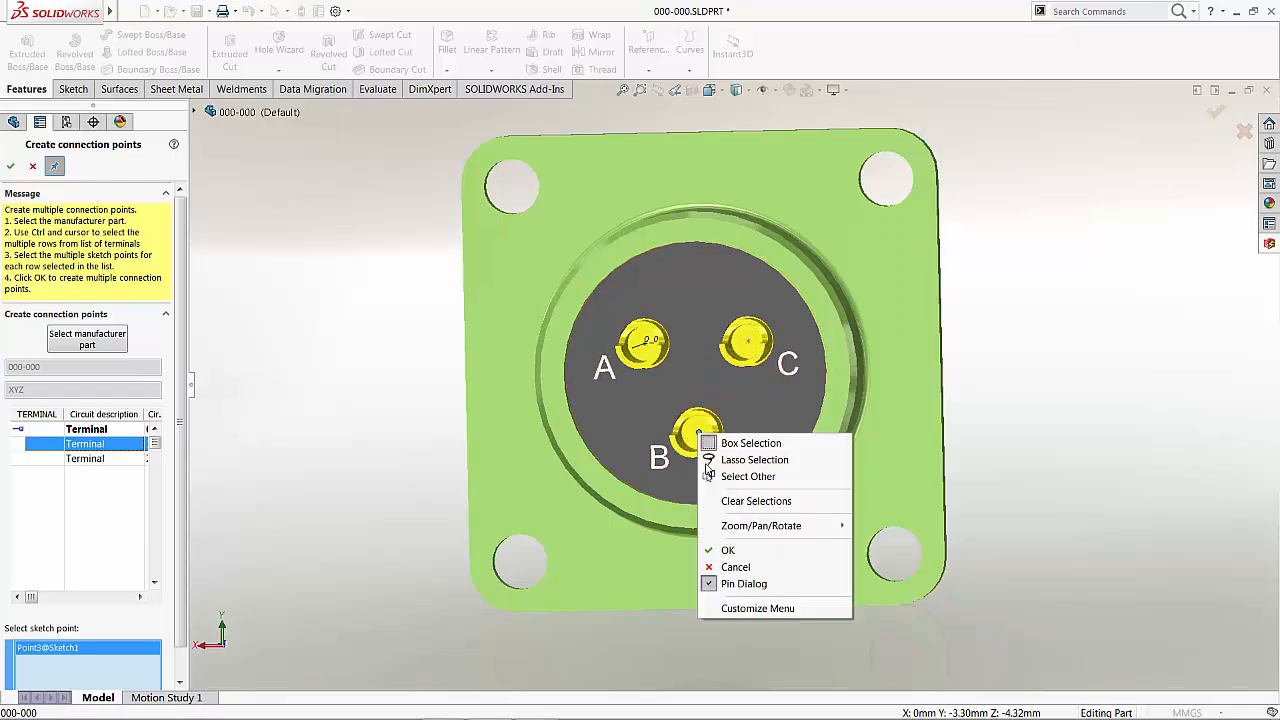
click(728, 550)
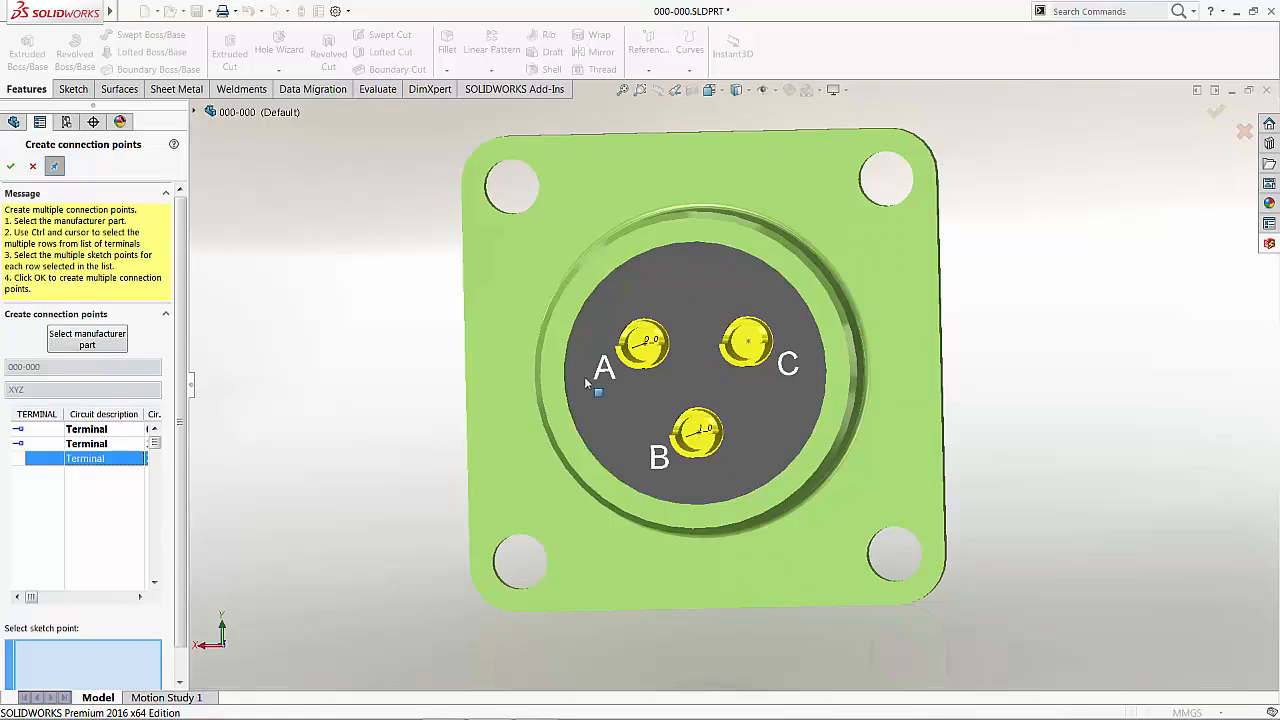
click(748, 344)
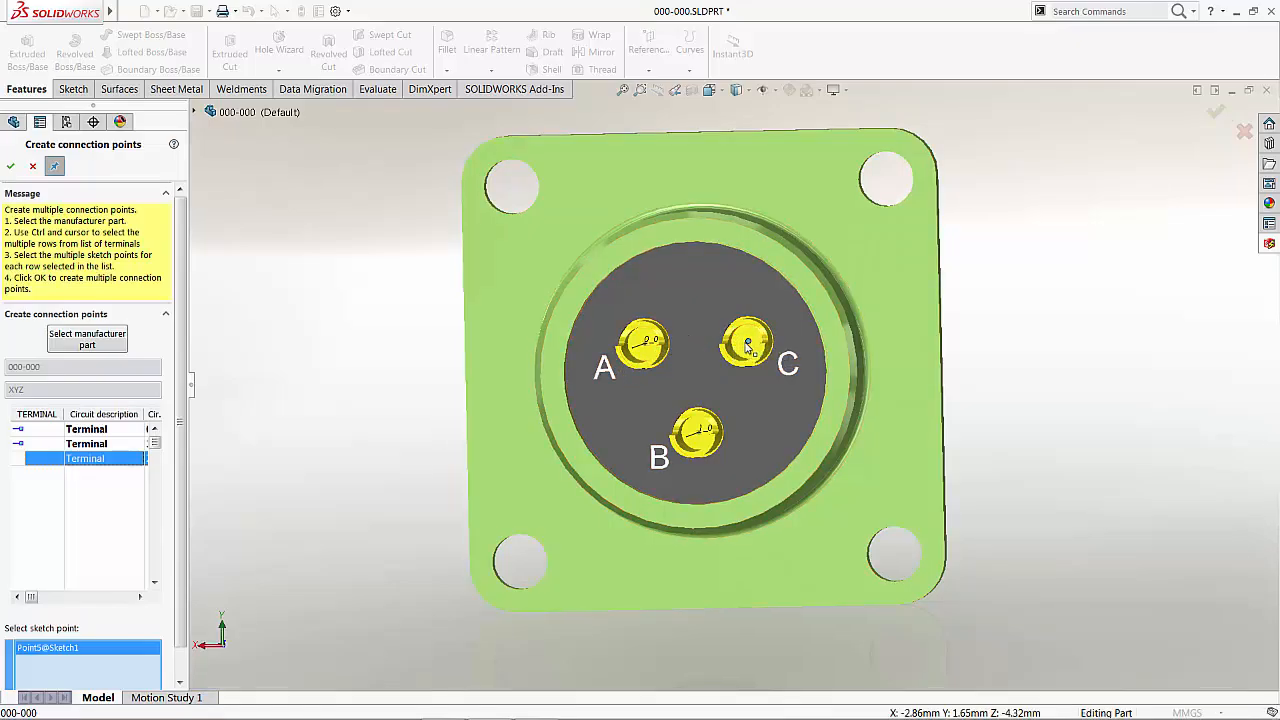
click(11, 166)
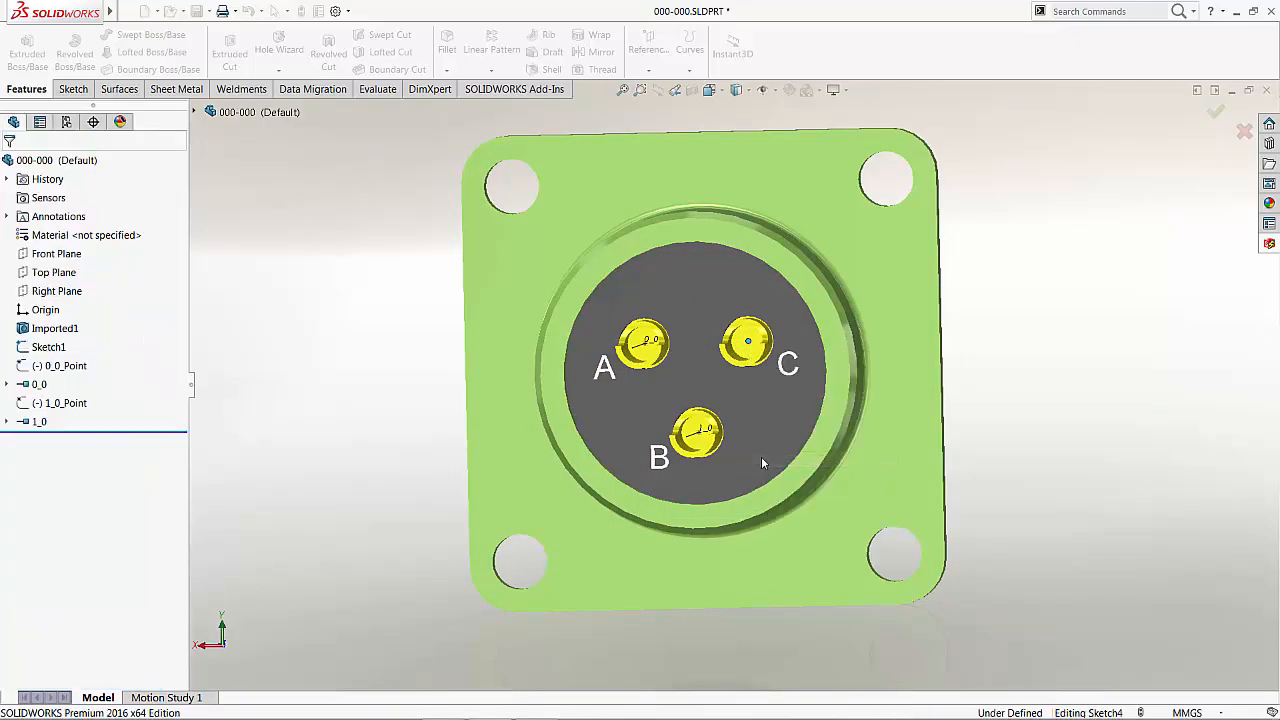
click(1216, 111)
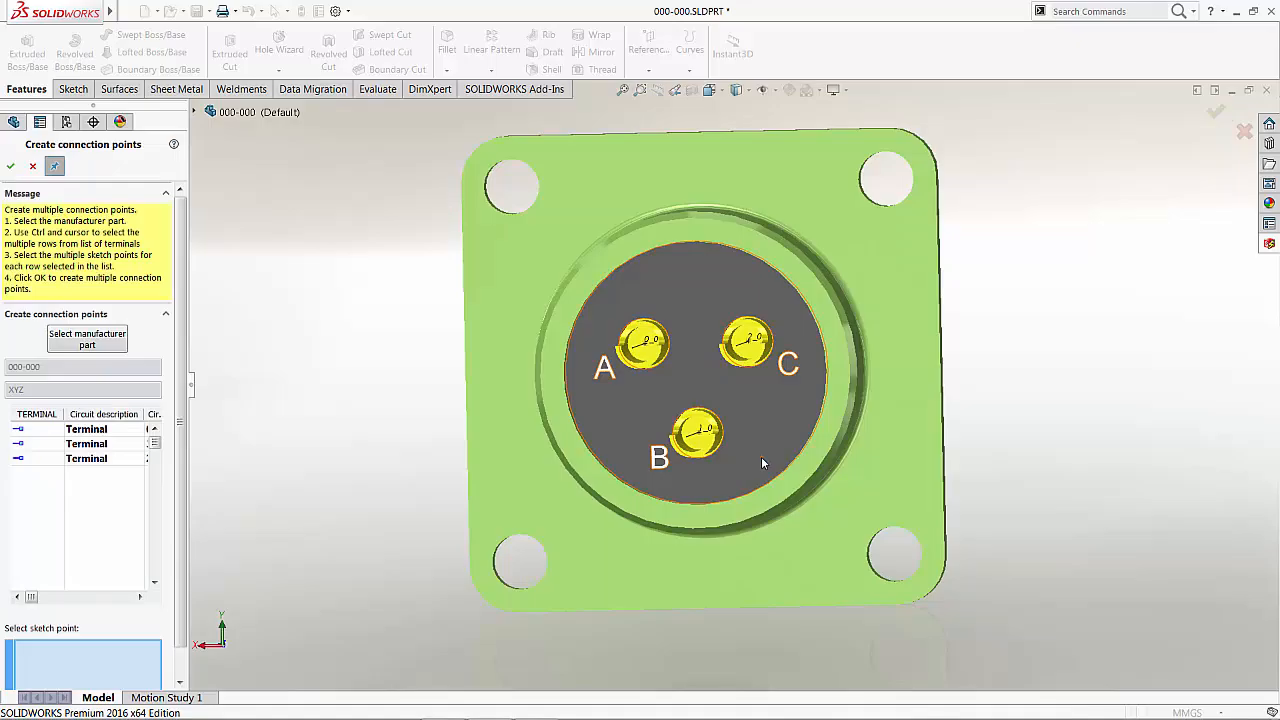
mouse_move(763, 463)
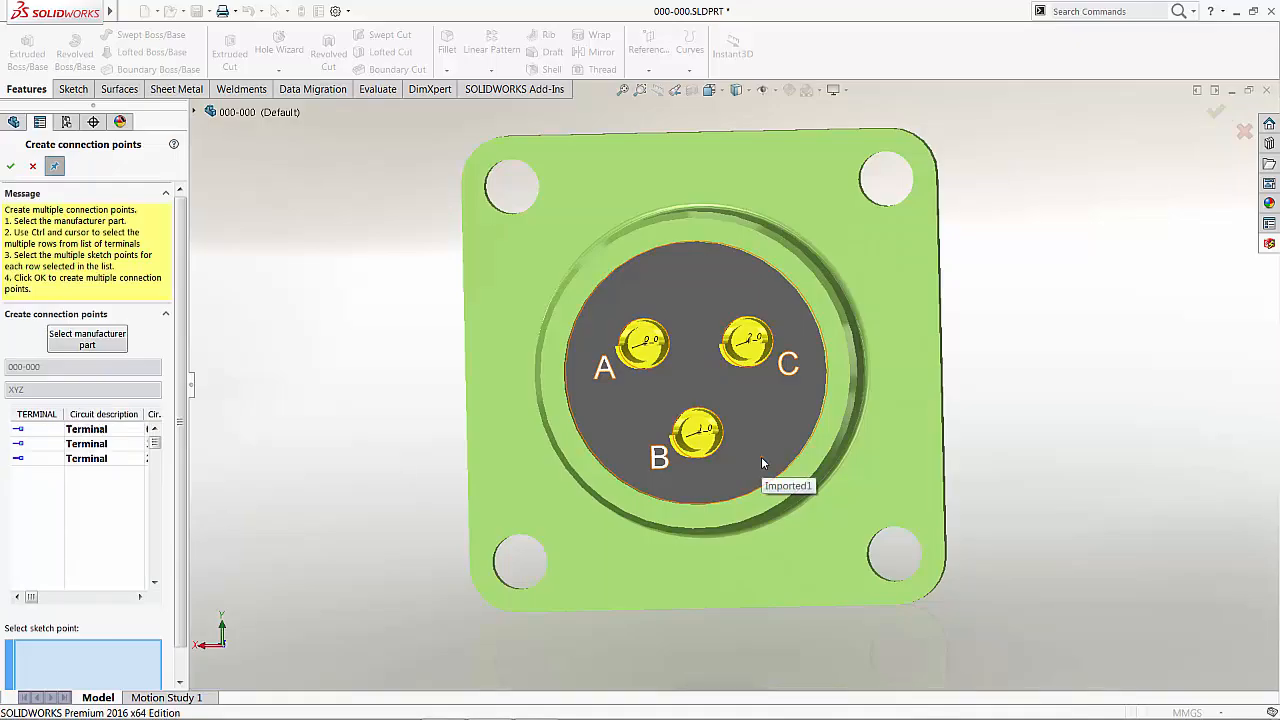
mouse_move(220, 318)
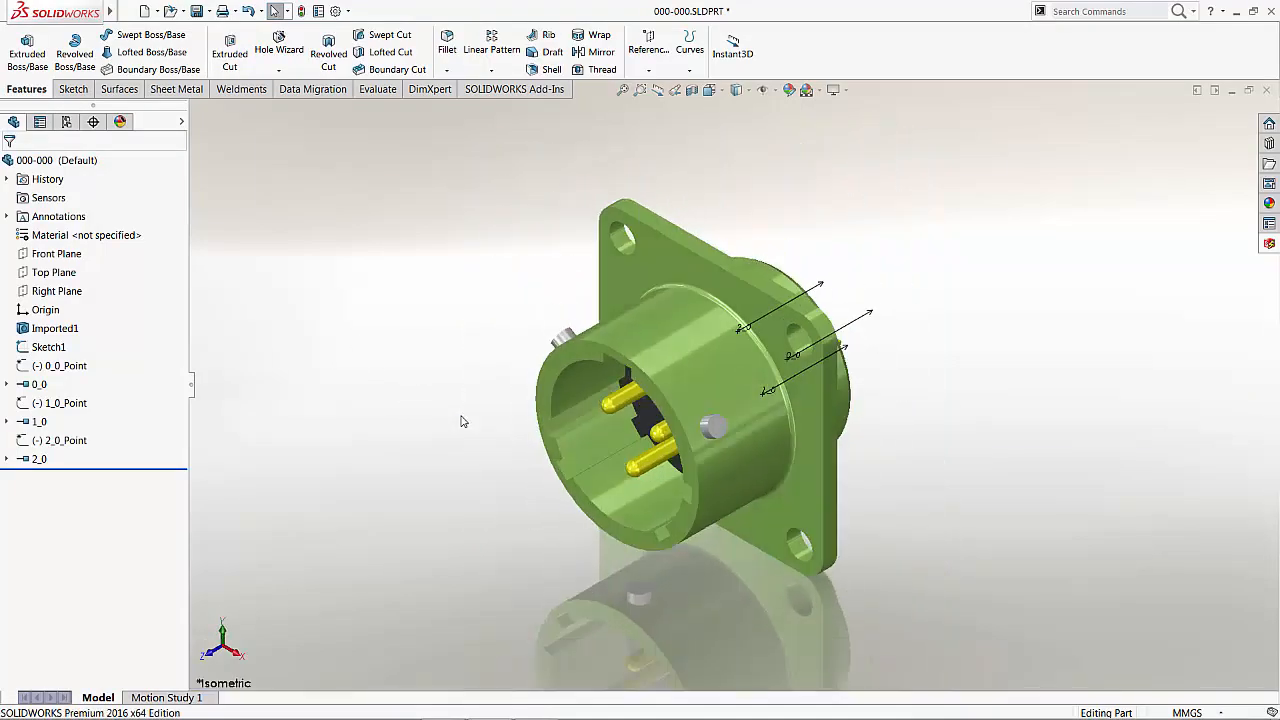
mouse_move(335, 275)
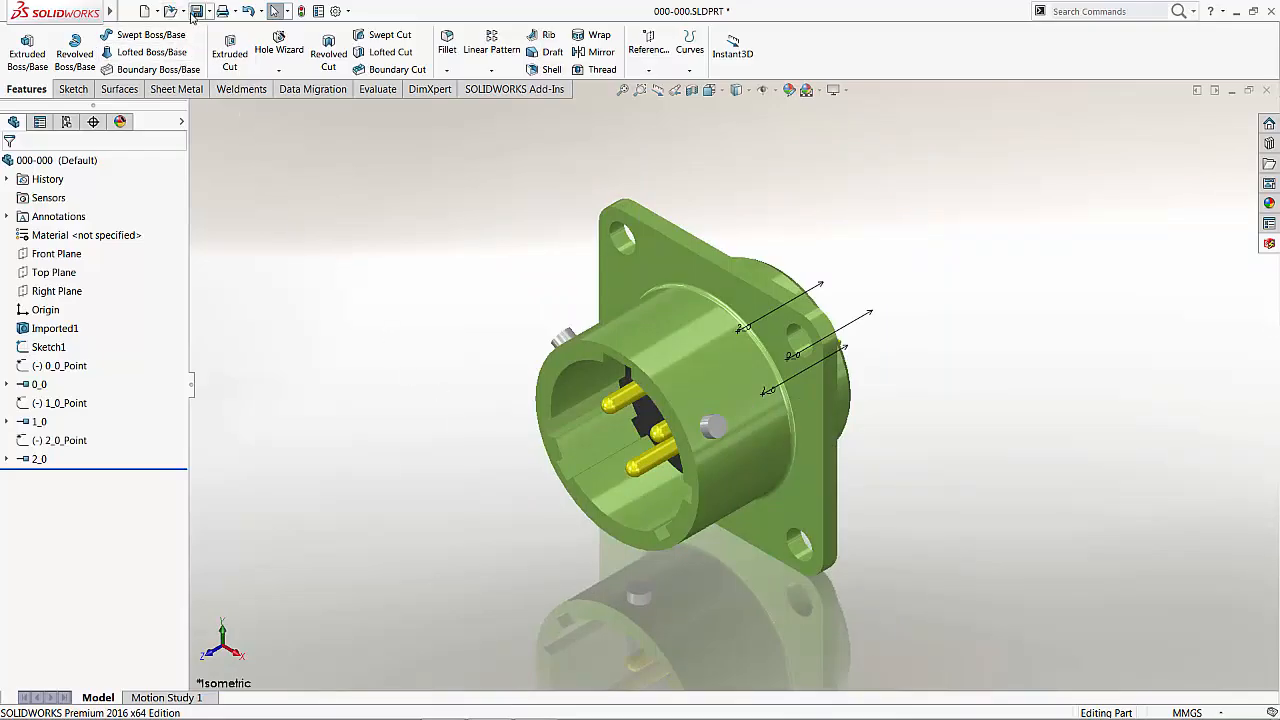
Step: Save the connector, choosing Rebuild and save the document (recommended)
click(198, 11)
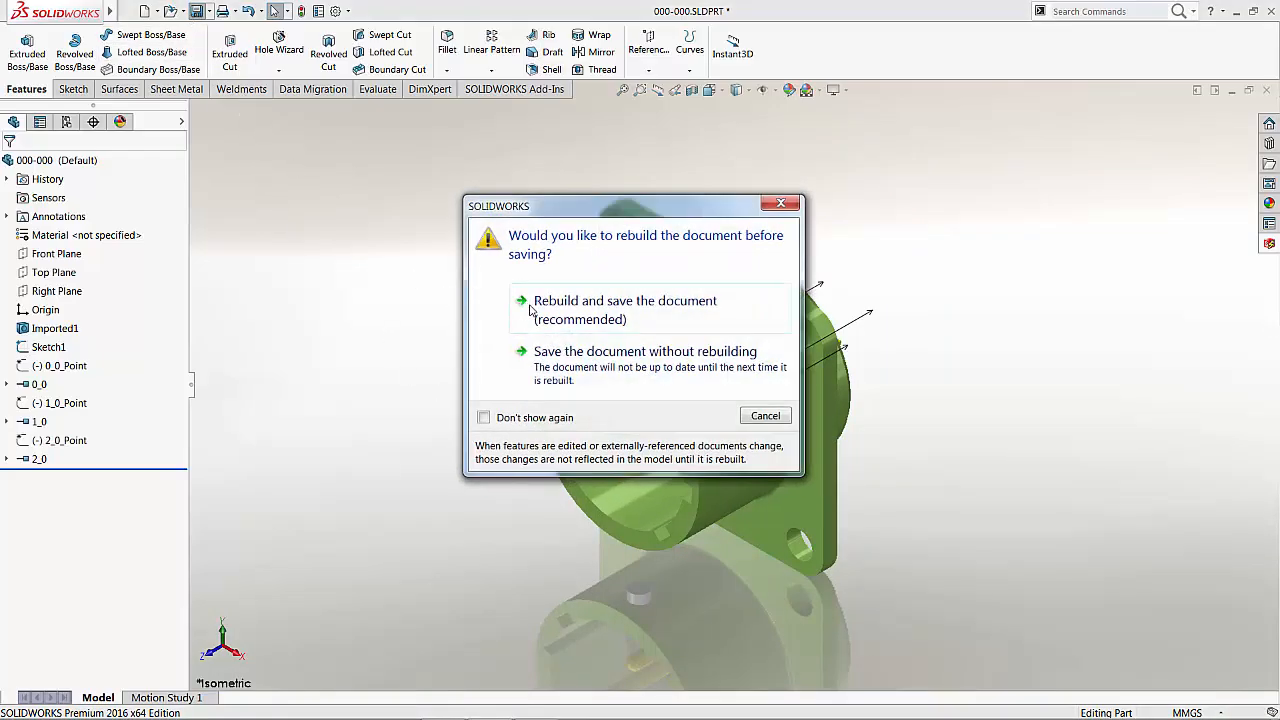
click(625, 309)
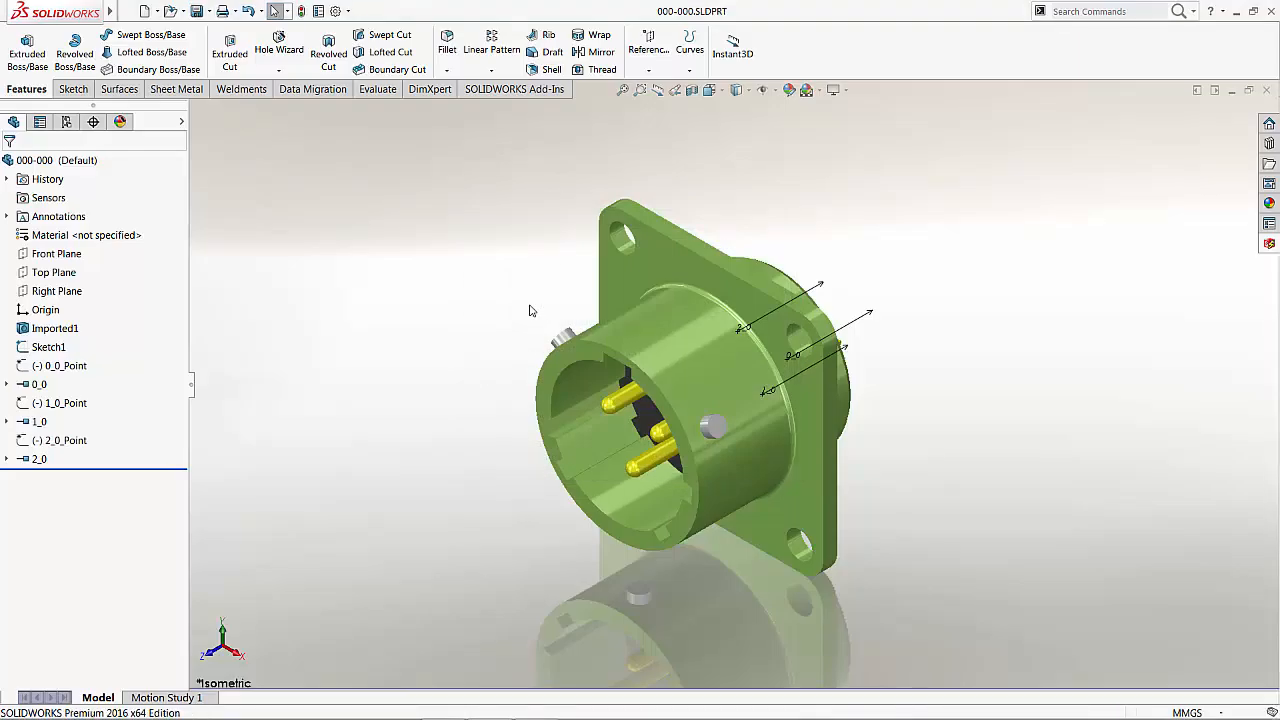